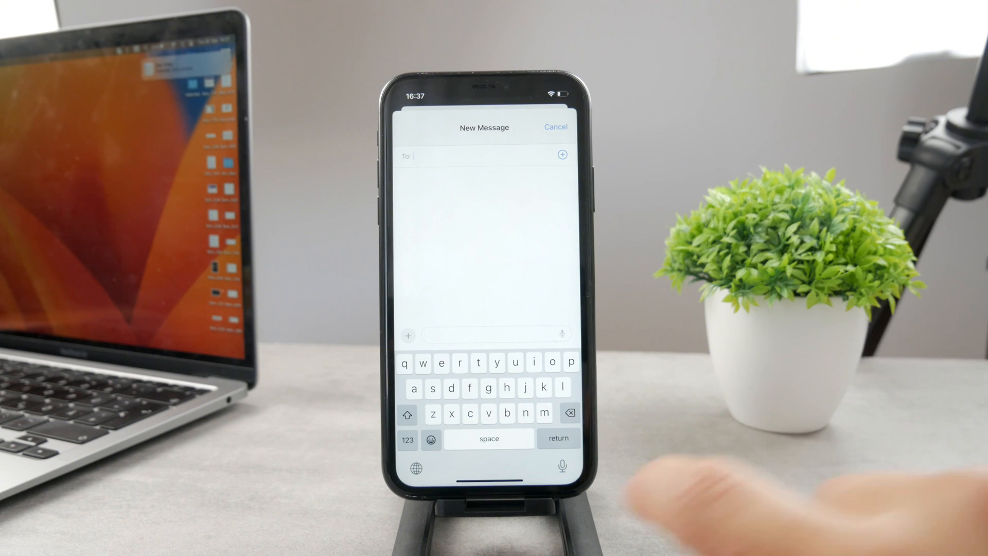
# Show the iMessage apps list (Memoji, Music, Stickers) from a new message.
pyautogui.click(429, 466)
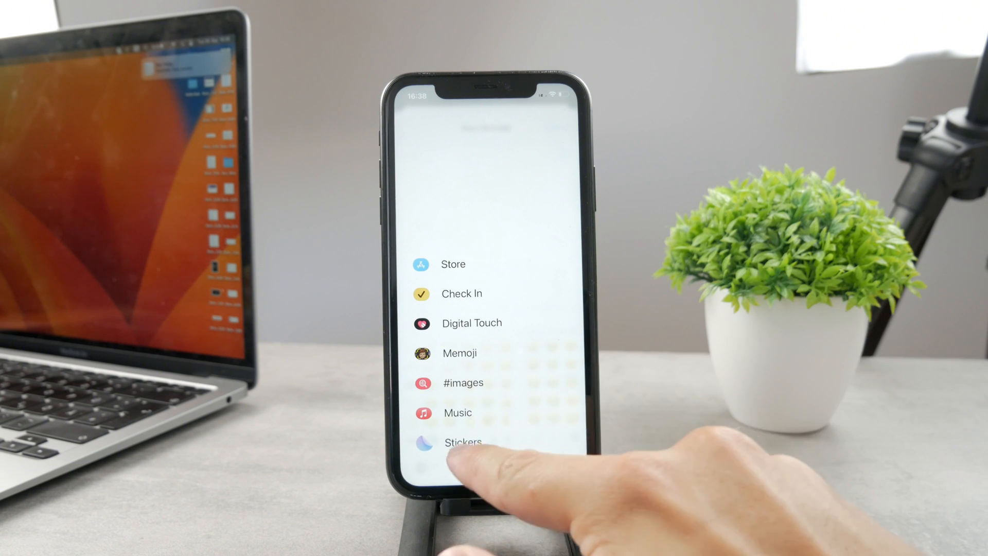
# Enter the Stickers collection and start a new sticker from the photo library.
pyautogui.click(462, 442)
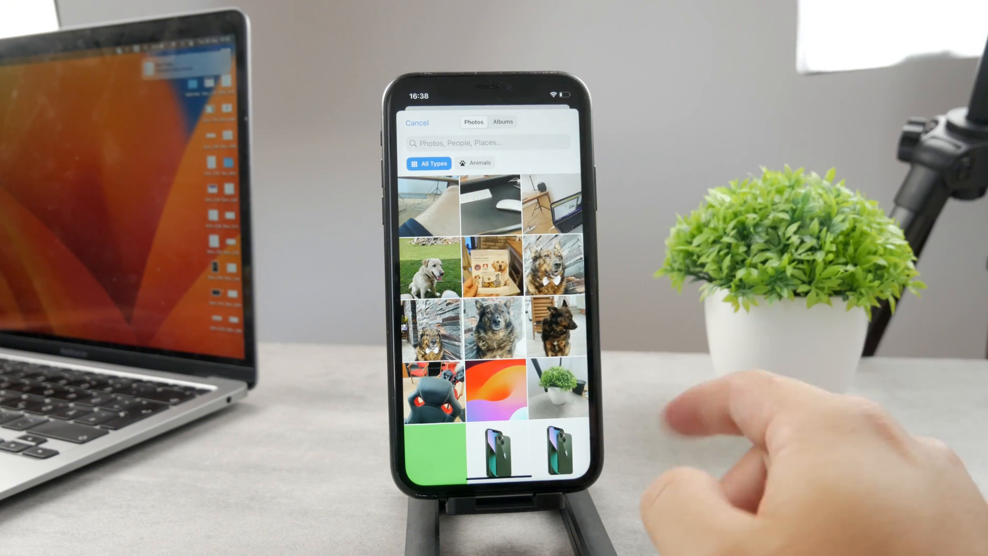
# Make a cut-out sticker from the green iPhones photo and select it in the collection.
pyautogui.click(561, 443)
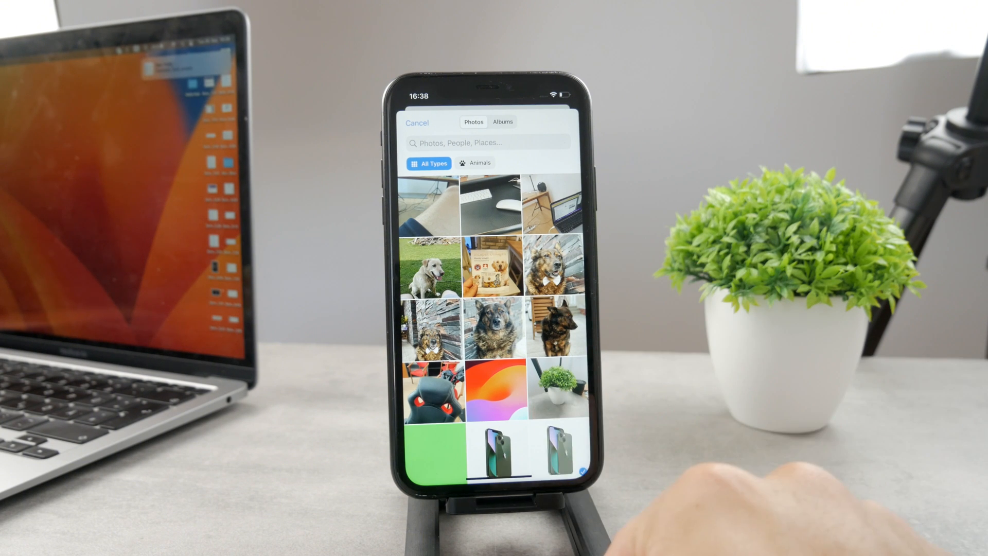
pyautogui.click(558, 438)
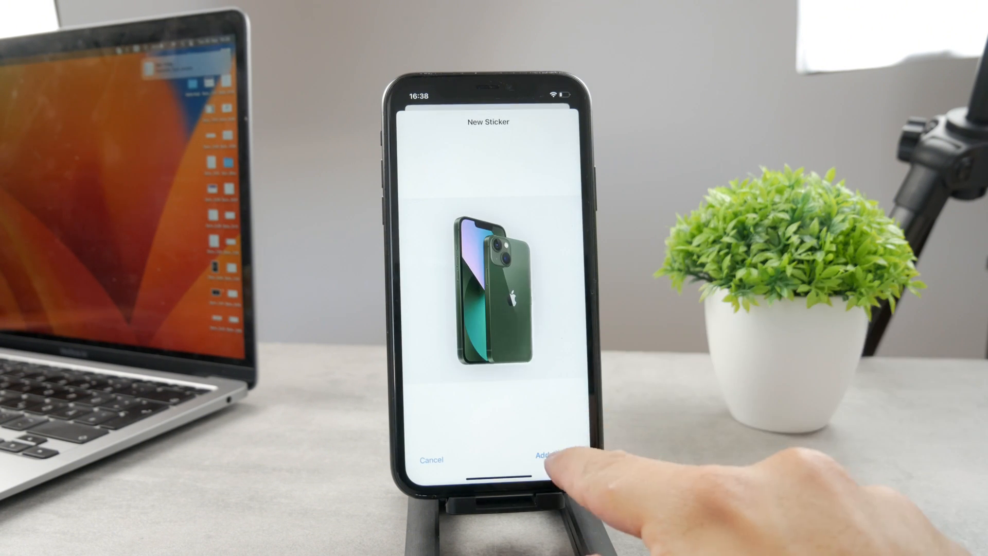
pyautogui.click(546, 442)
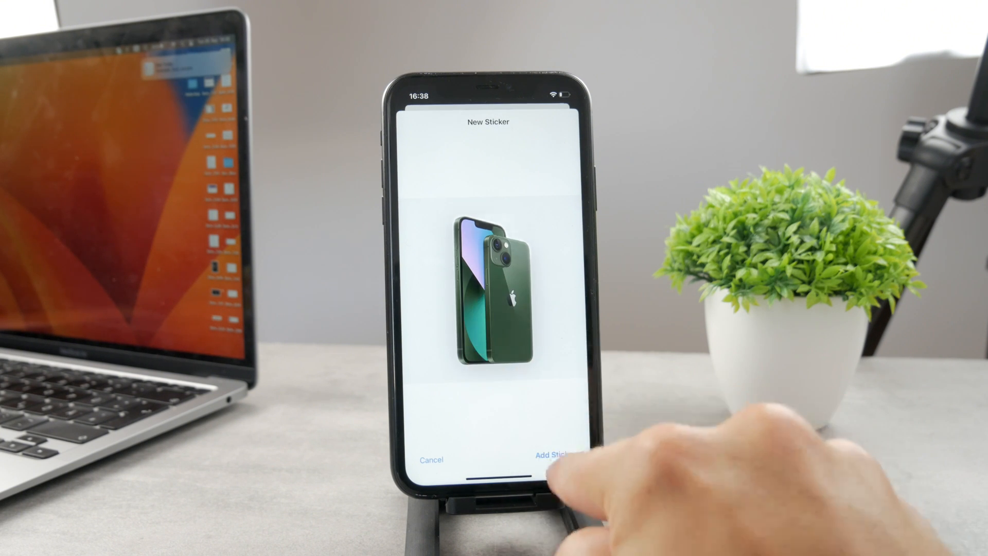
pyautogui.click(551, 459)
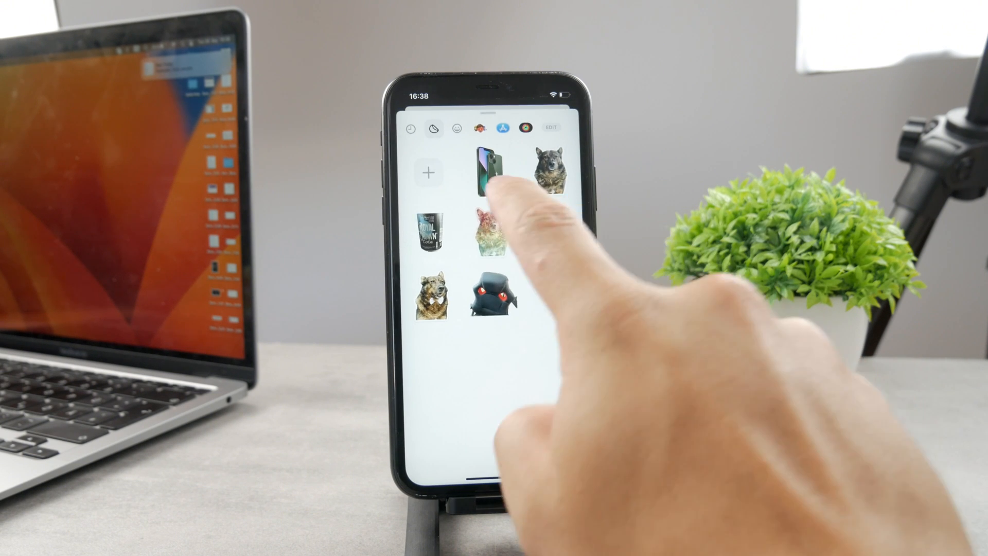
pyautogui.click(488, 173)
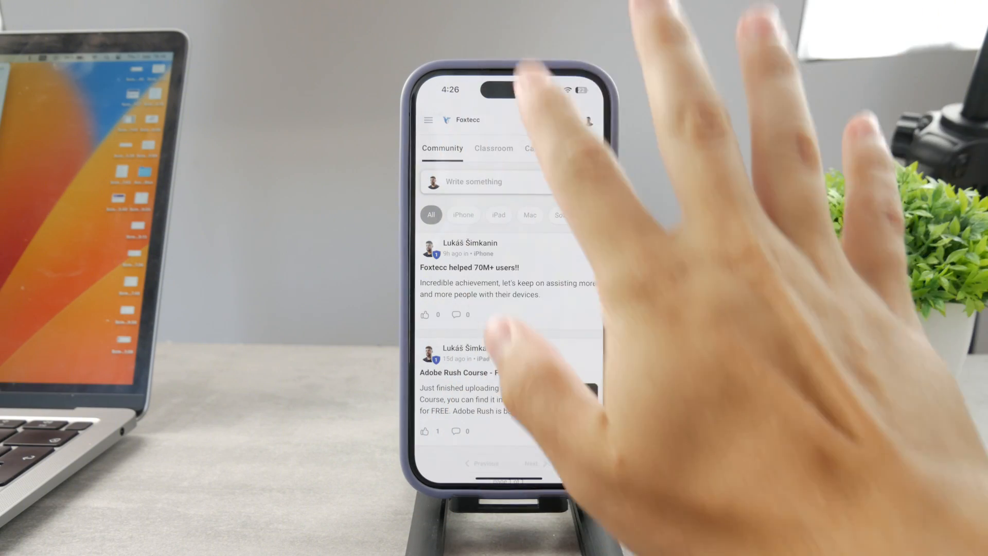
# Show the Foxtecc Classroom course list and browse down through it.
pyautogui.click(494, 148)
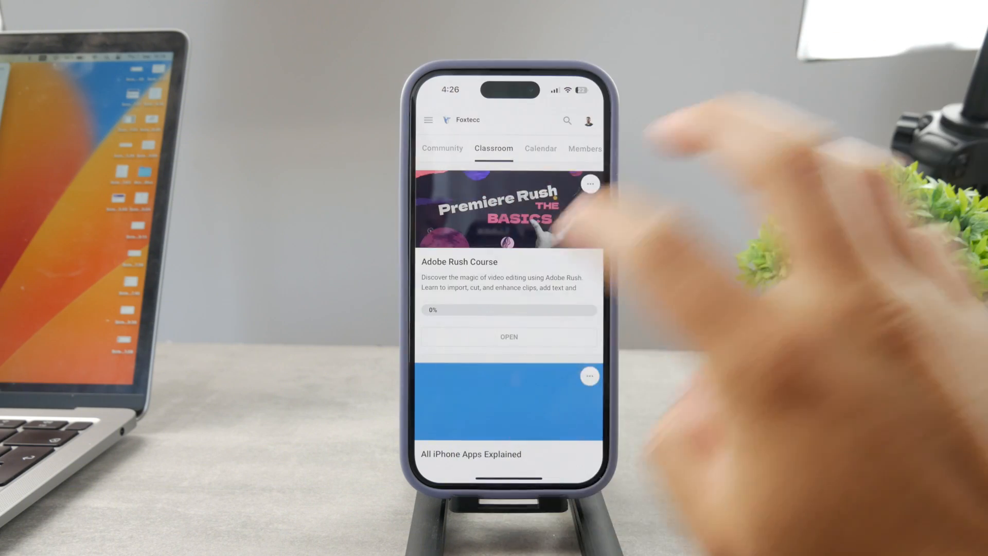
pyautogui.scroll(-3)
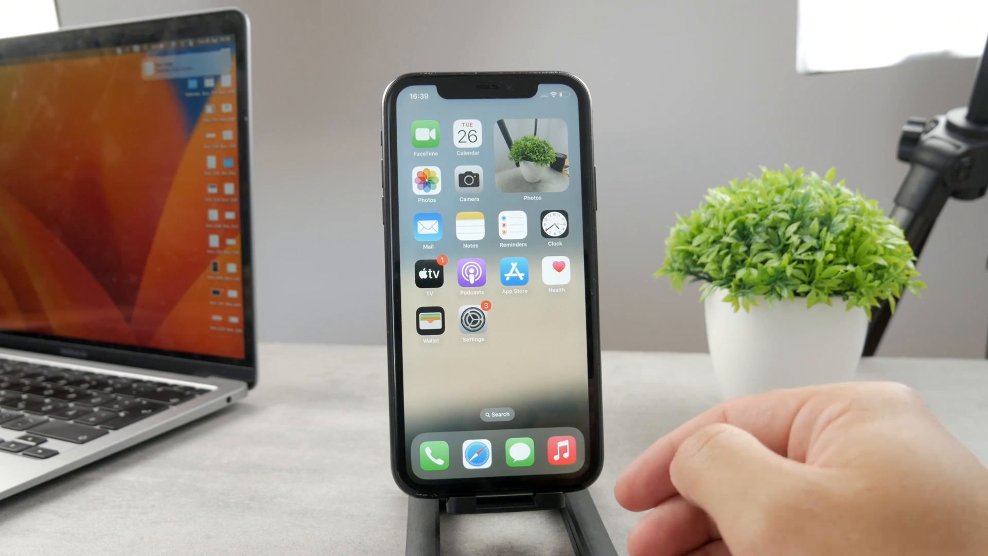
# From Photos > Recents, open the white dog photo and lift the dog from its background.
pyautogui.click(428, 184)
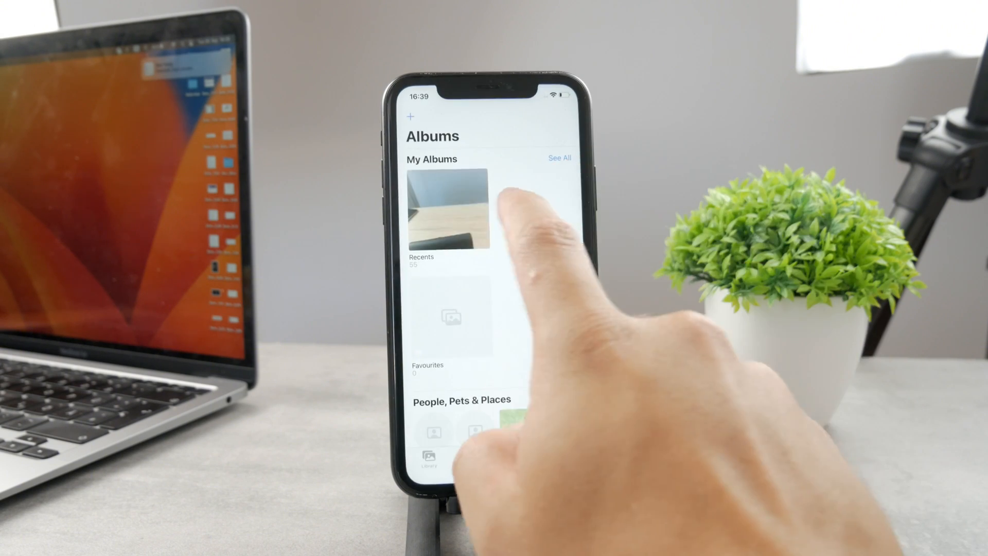
pyautogui.click(451, 208)
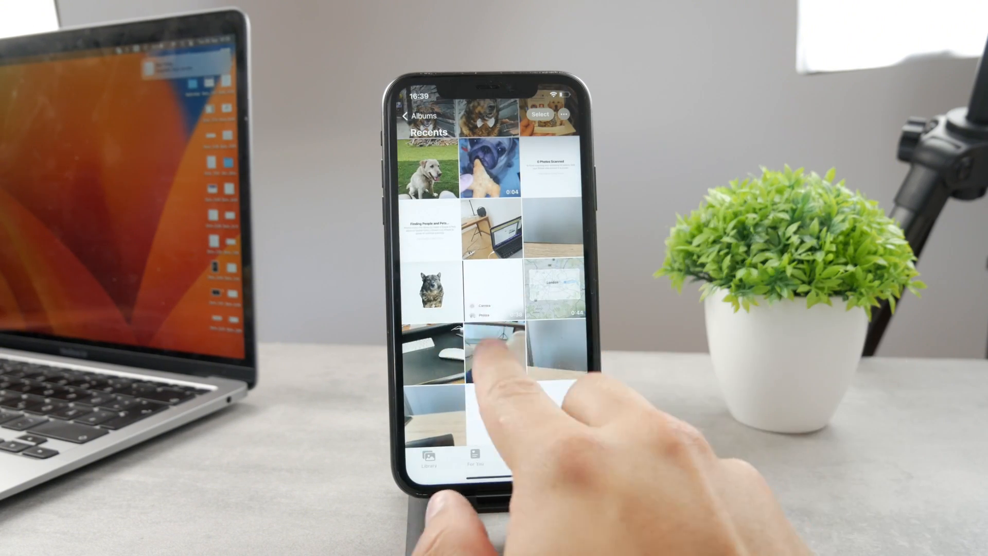
pyautogui.scroll(-3)
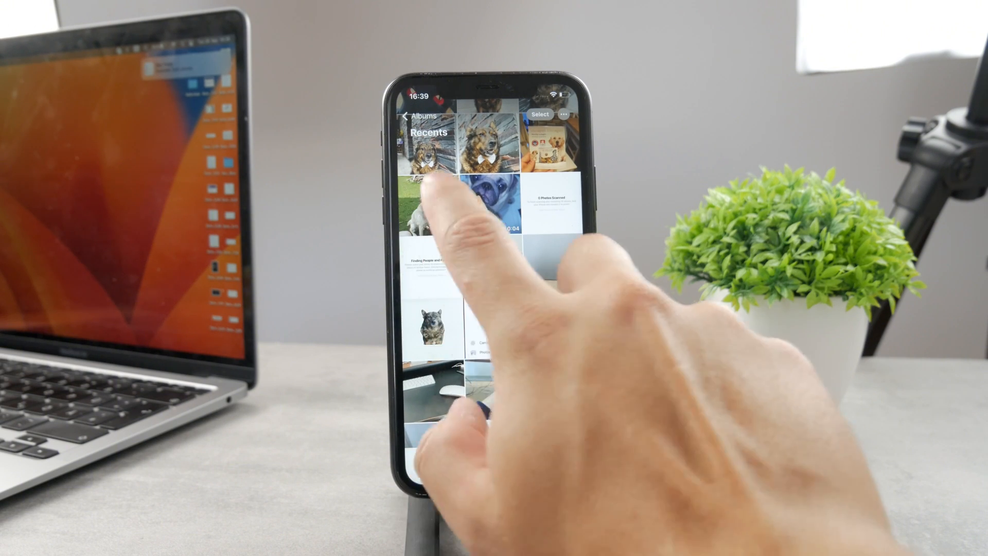
pyautogui.click(429, 208)
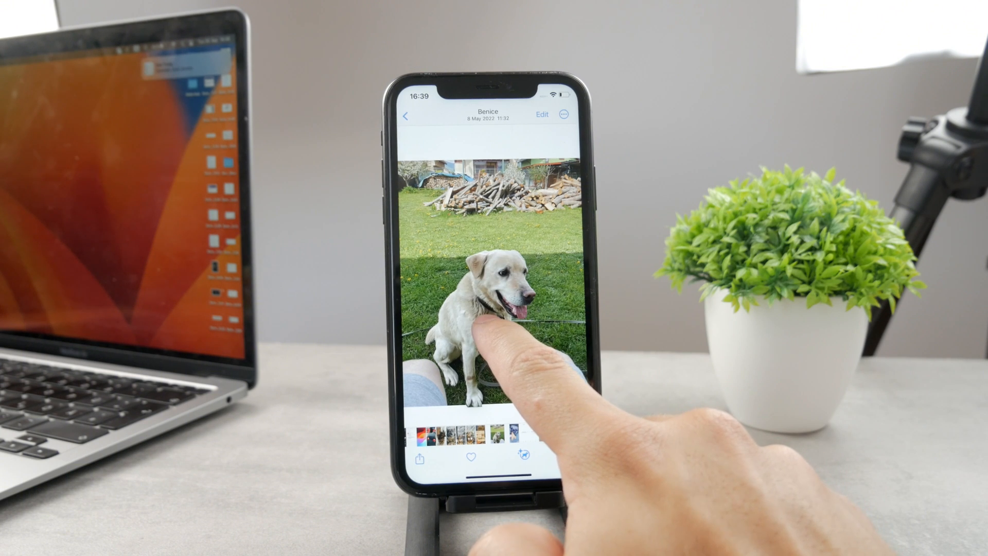
pyautogui.click(492, 321)
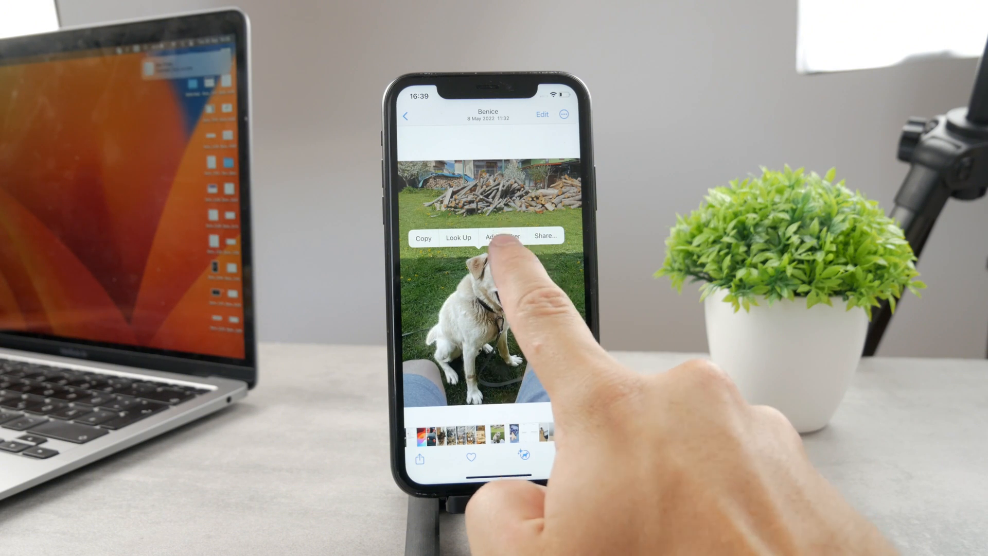
# Save the lifted dog as a sticker, try the Outline effect, then apply Comic.
pyautogui.click(503, 238)
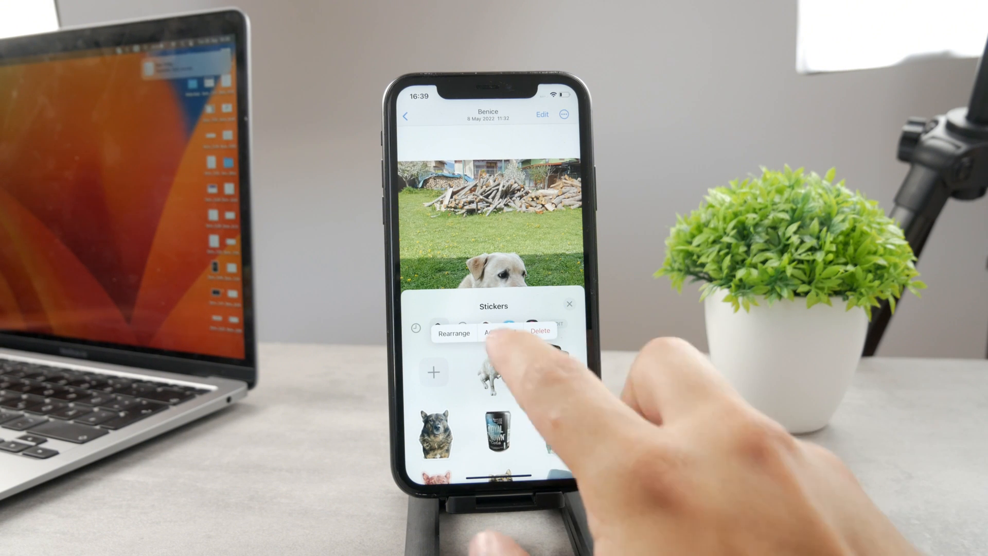
pyautogui.click(495, 365)
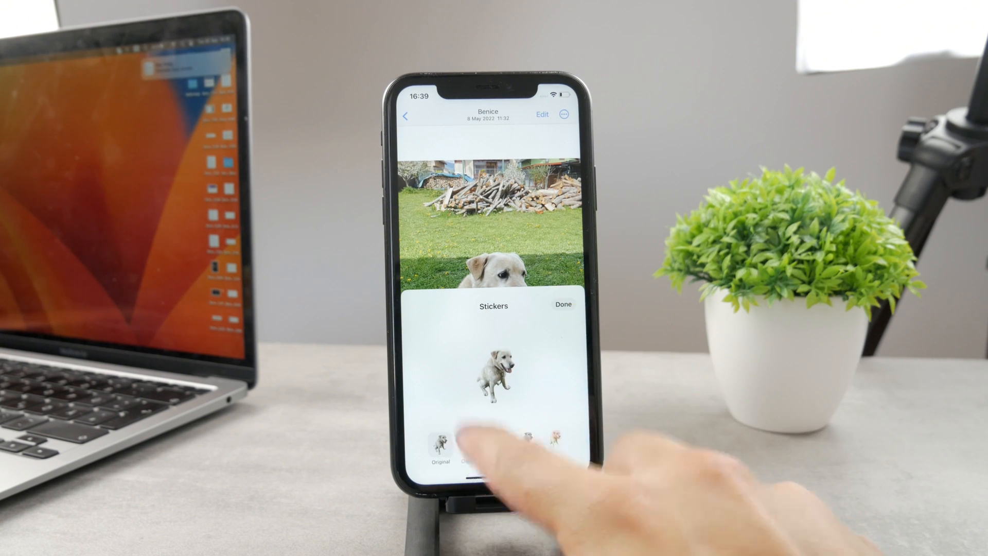
pyautogui.click(470, 442)
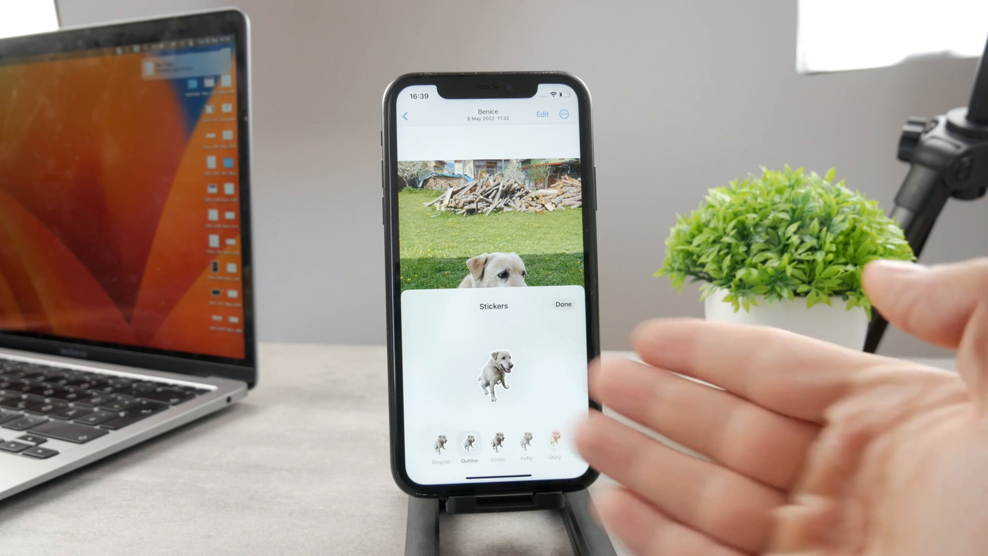
pyautogui.click(499, 441)
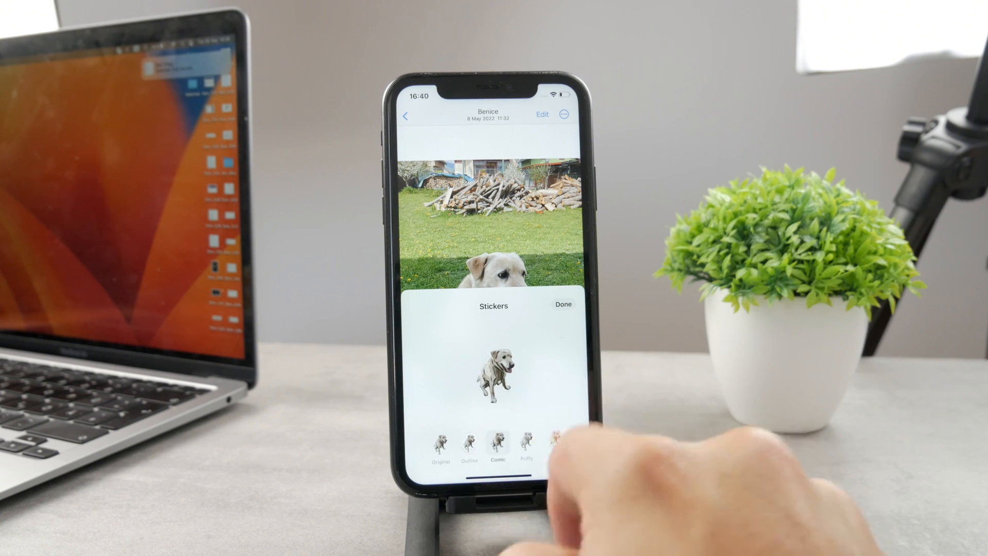